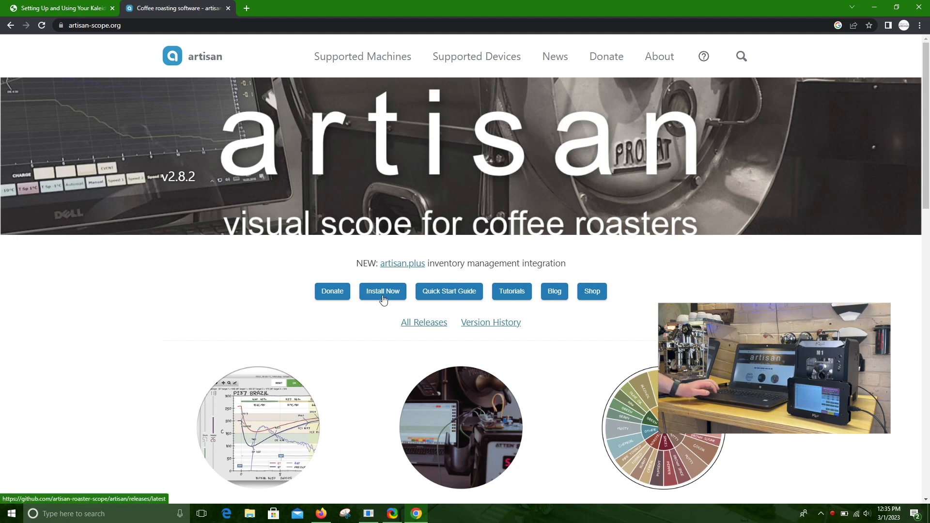
View the Artisan v2.8.2 GitHub release assets, then return to the Kaleido setup guide.
click(382, 291)
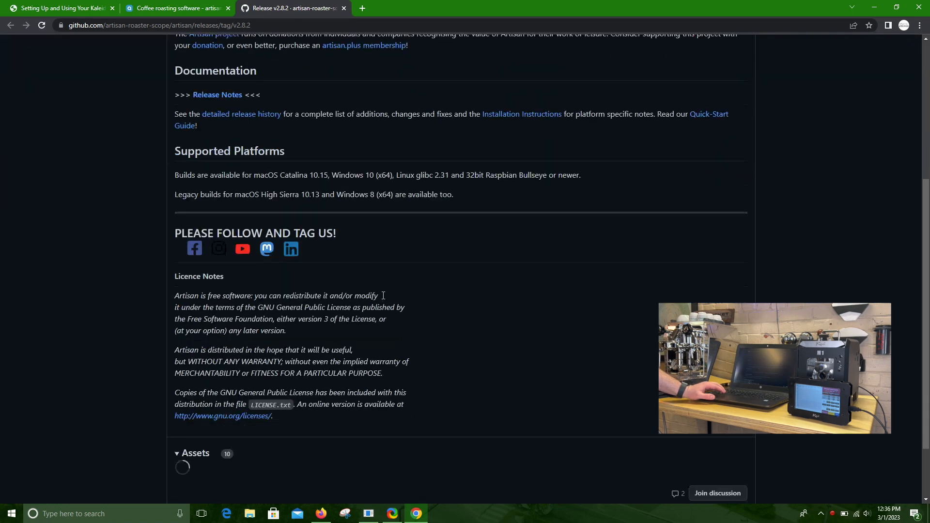
scroll(down, 3)
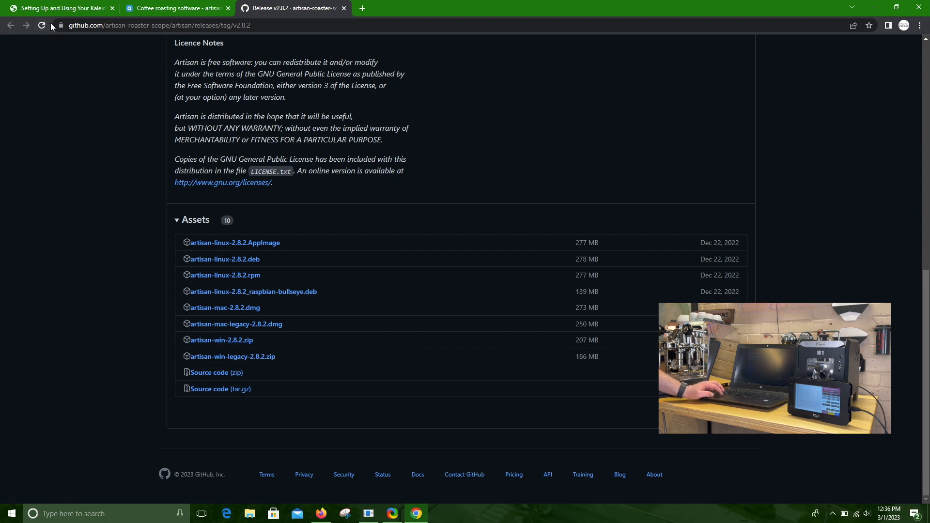
click(59, 8)
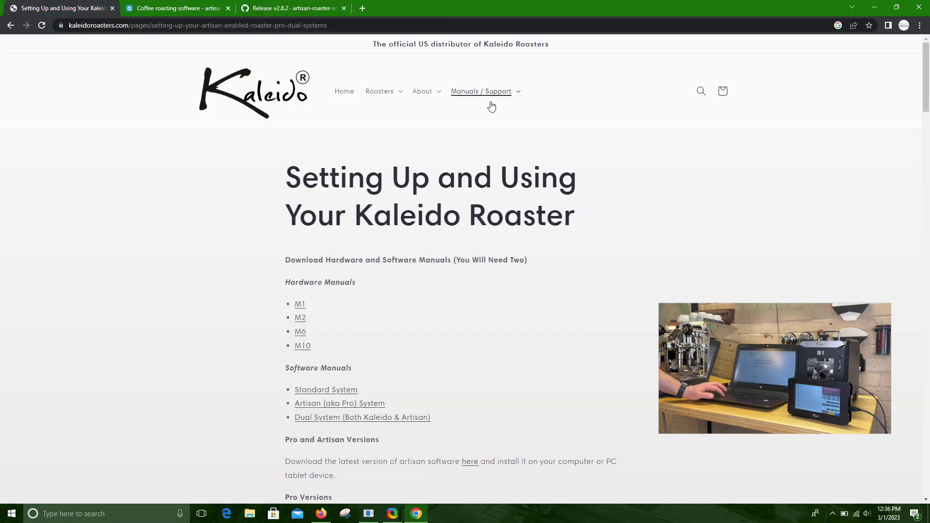
mouse_move(486, 97)
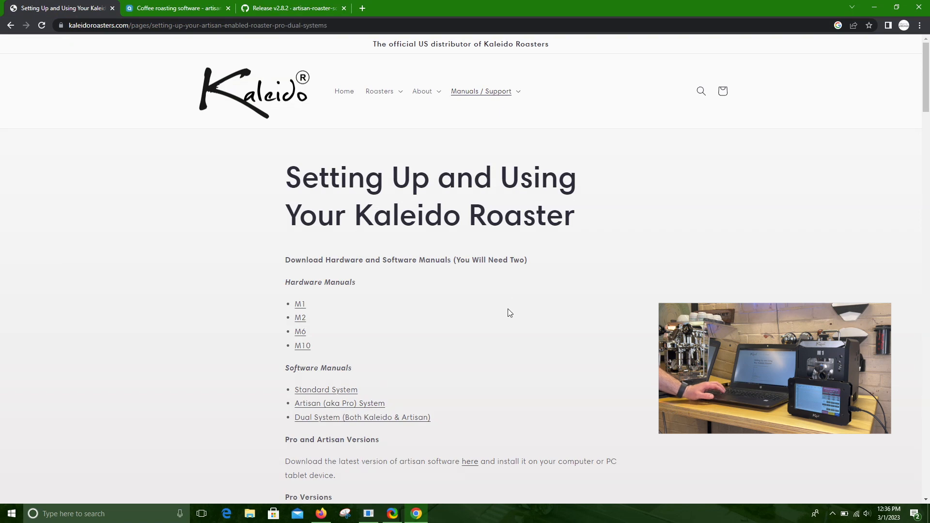
Download the M1 Dual System Artisan settings file from the Kaleido setup guide.
scroll(down, 3)
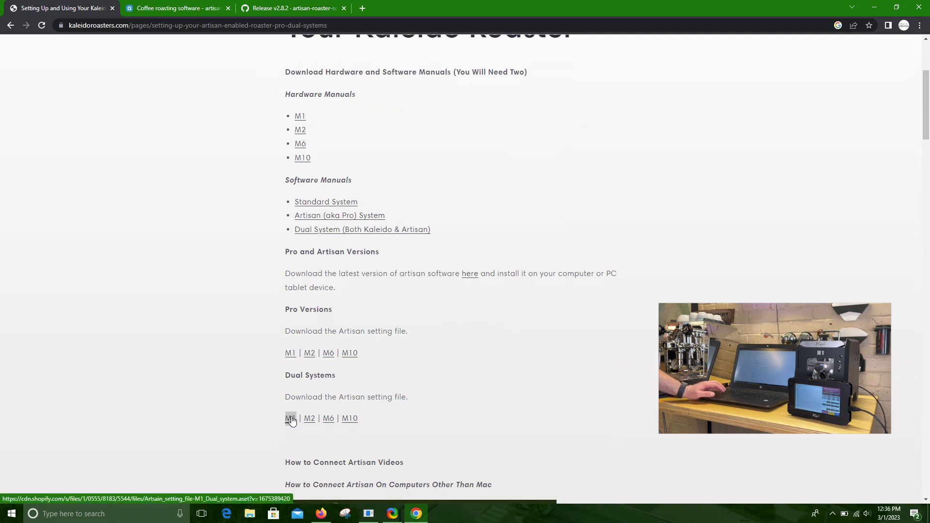
click(290, 417)
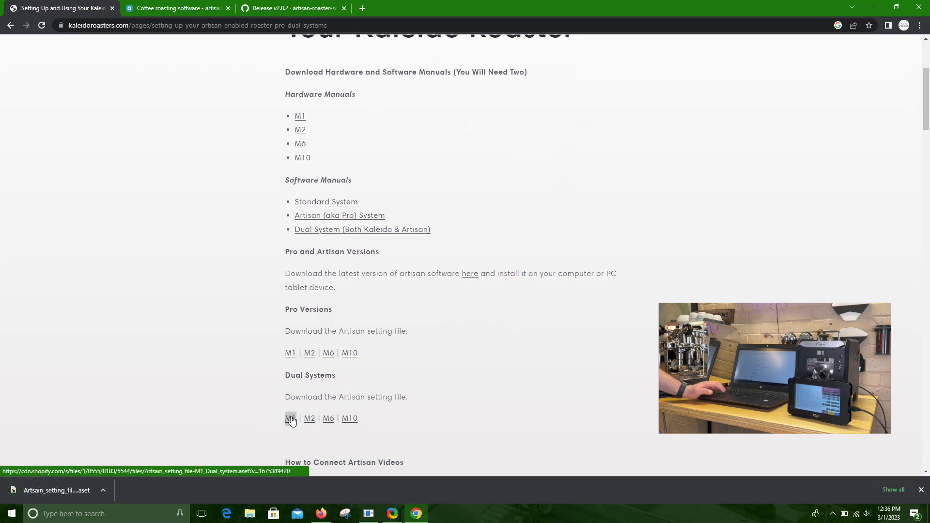
click(290, 418)
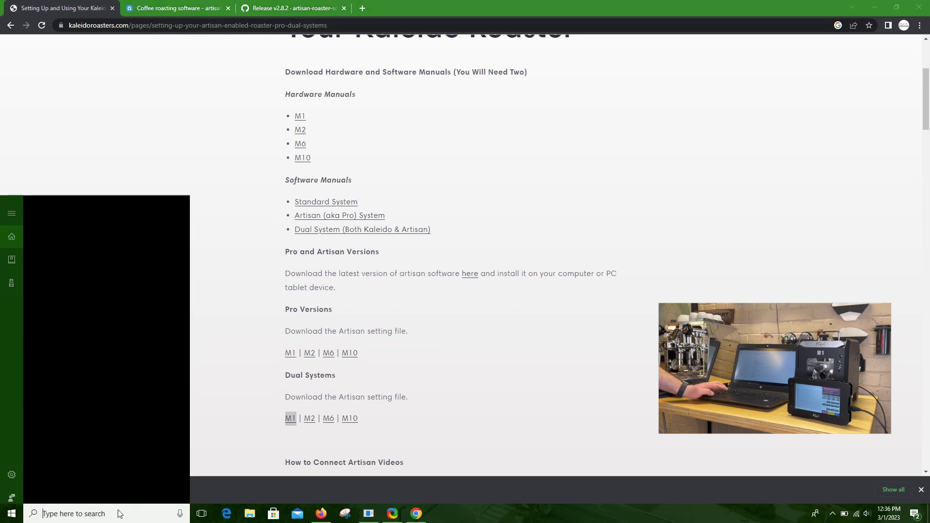
Remove the existing KALEIDO_M1 pairing from Windows Bluetooth devices.
click(9, 513)
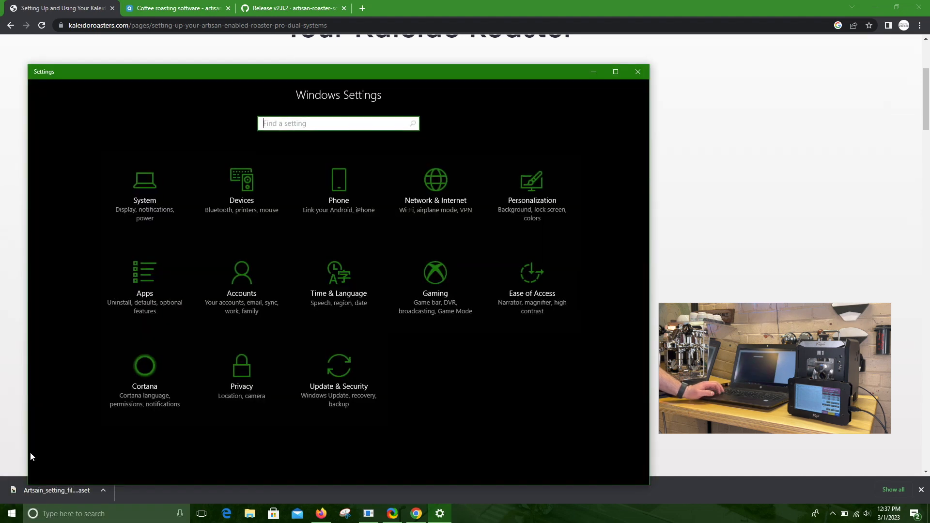
mouse_move(241, 196)
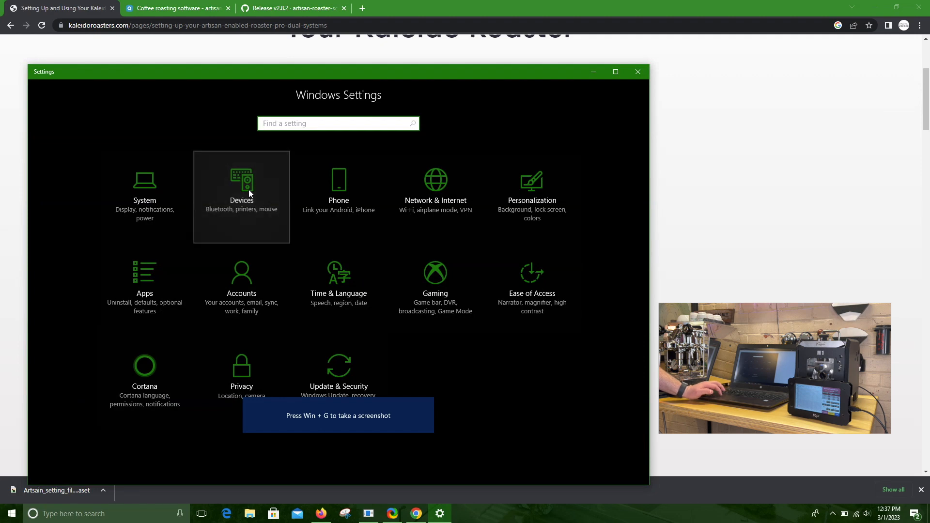
click(241, 190)
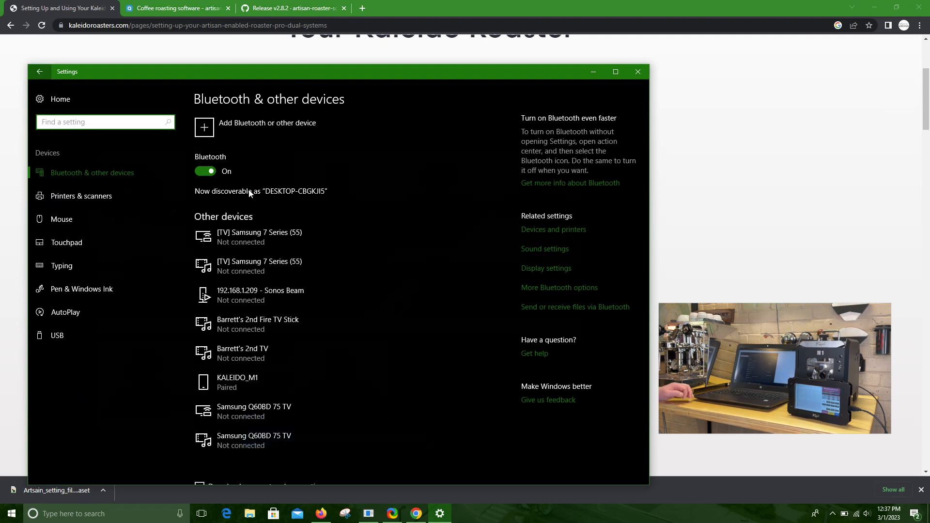
mouse_move(347, 353)
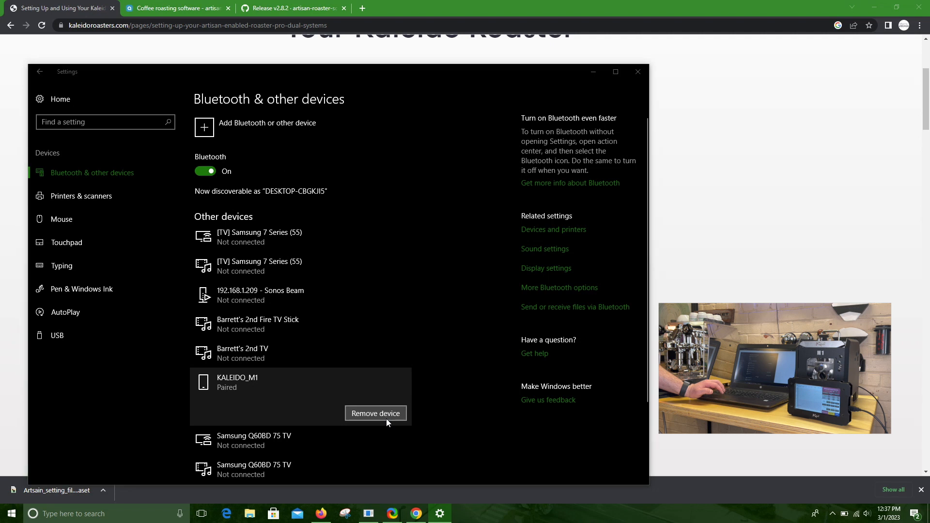
click(375, 412)
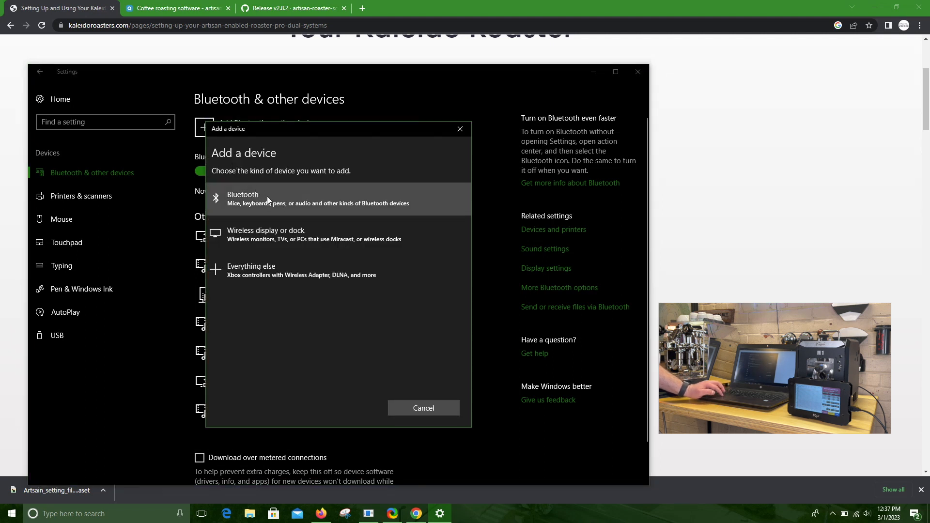
mouse_move(284, 196)
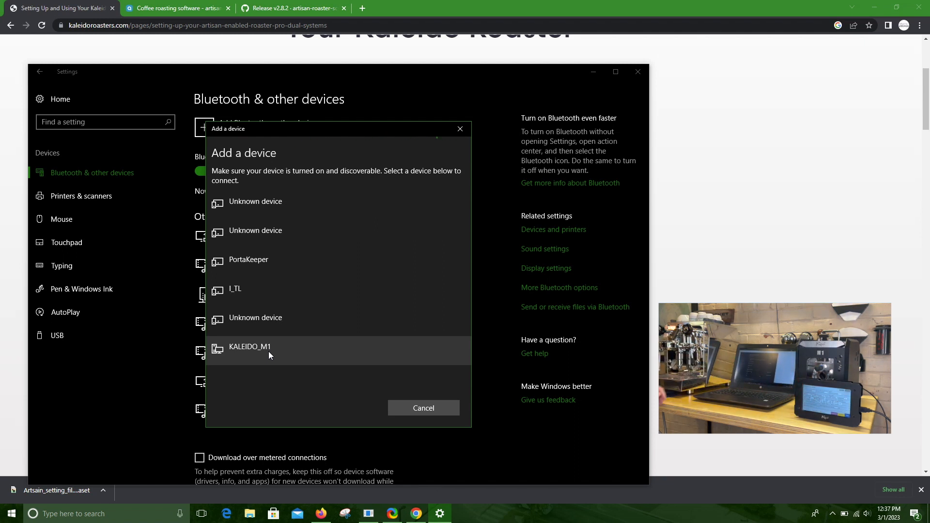
Re-pair KALEIDO_M1 over Bluetooth, confirming the matching PIN.
click(250, 346)
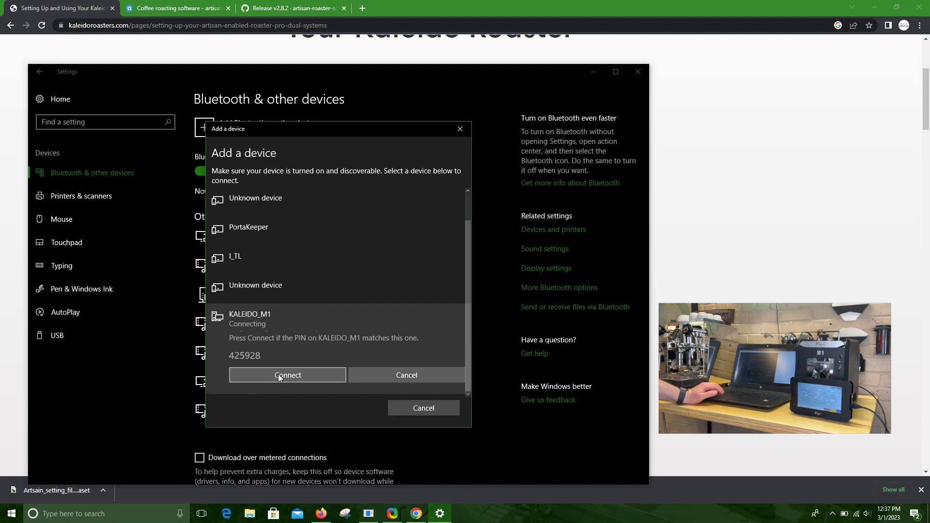
click(287, 374)
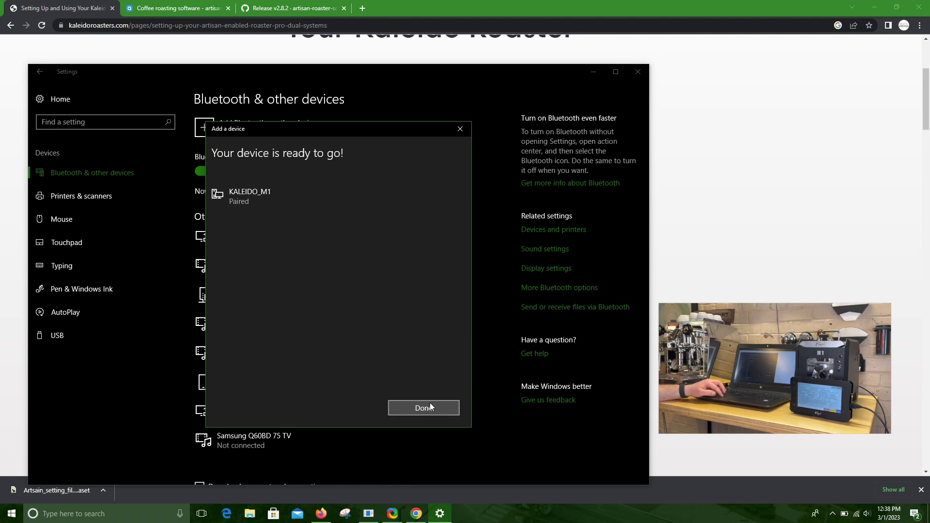
click(422, 407)
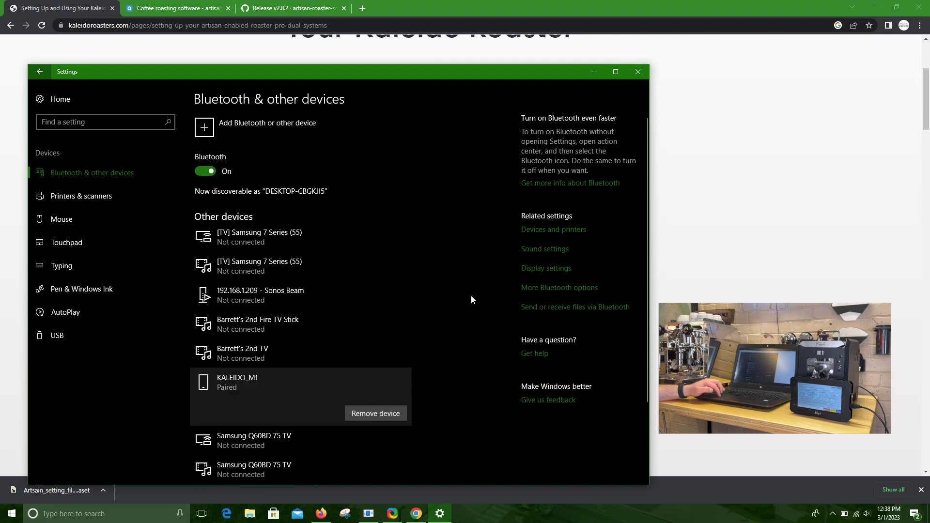
mouse_move(533, 295)
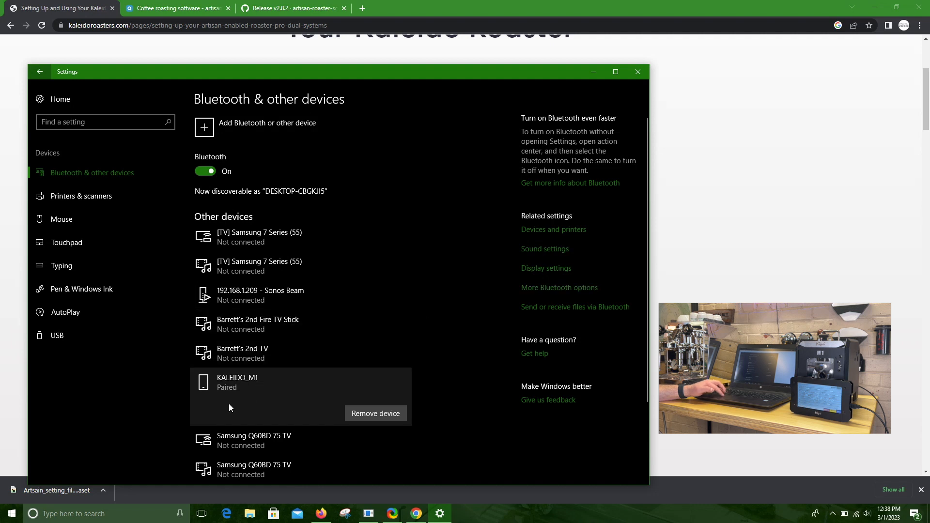
mouse_move(557, 287)
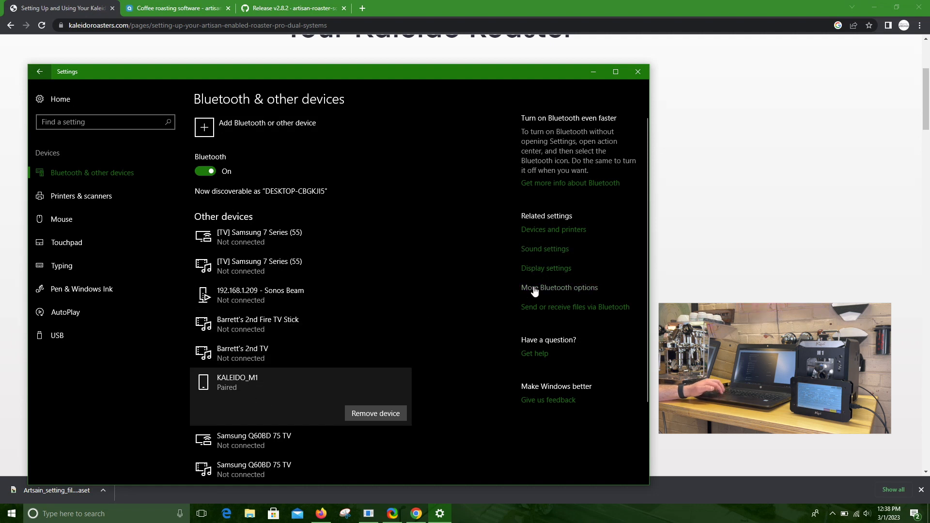
click(558, 287)
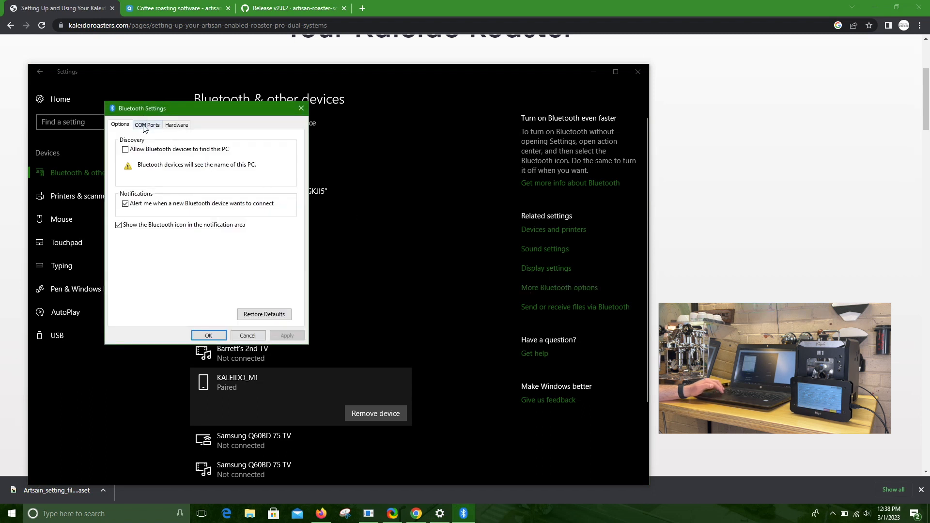
click(147, 124)
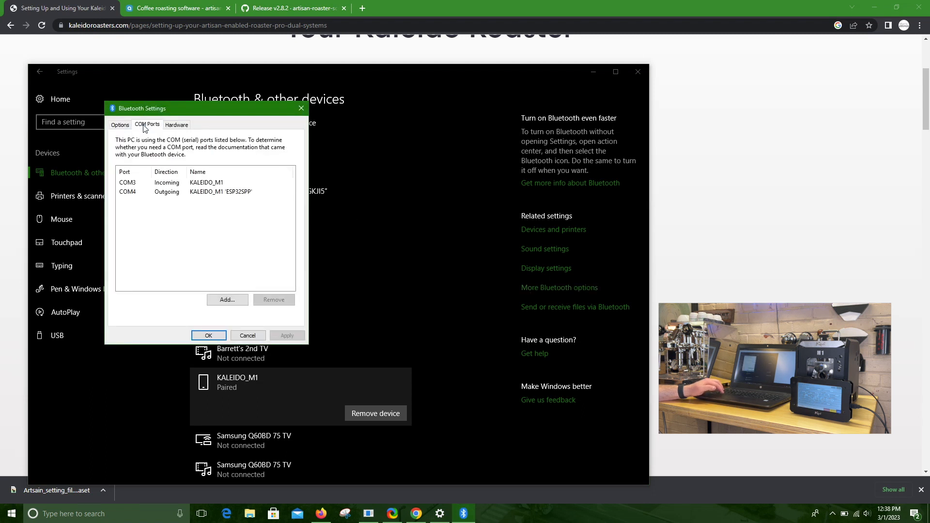
mouse_move(200, 200)
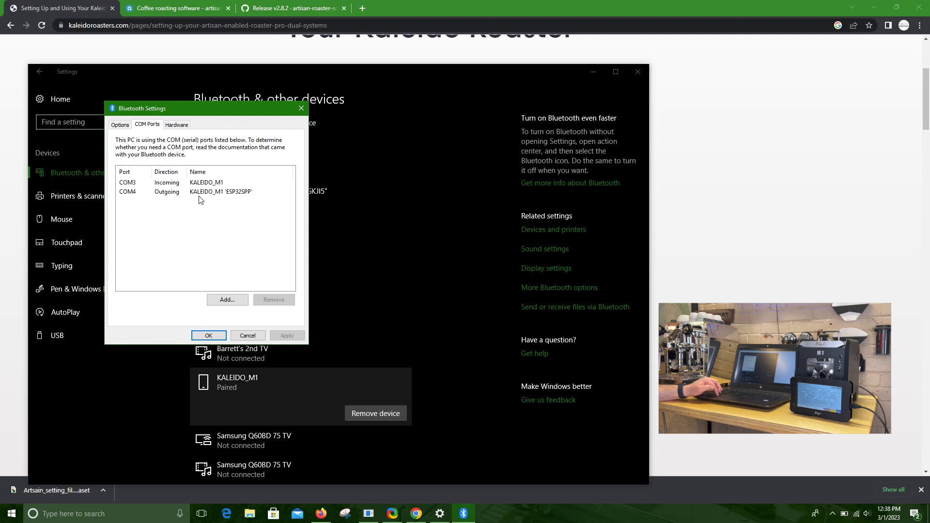
mouse_move(126, 199)
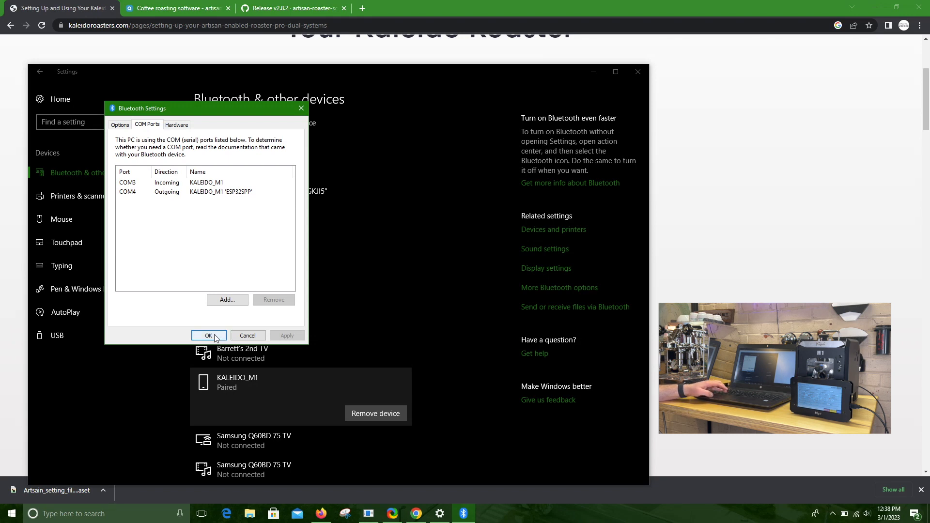
click(207, 335)
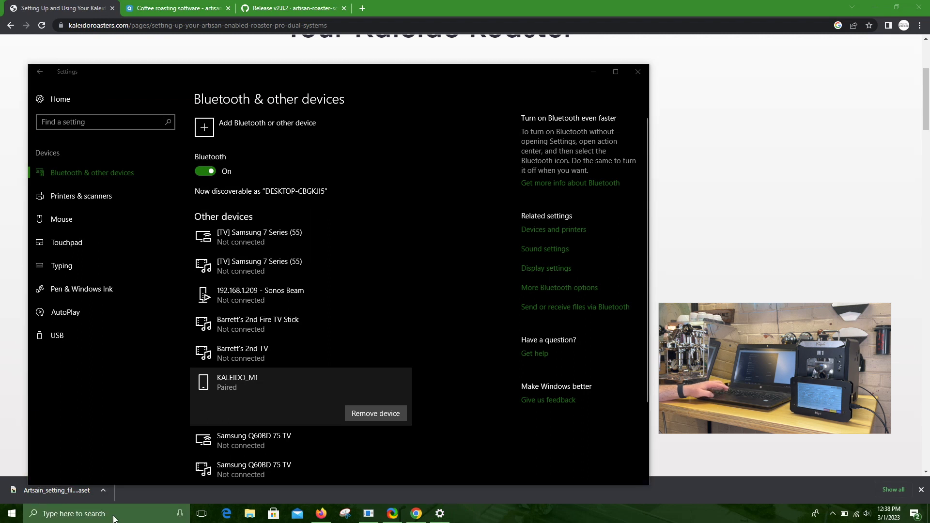
Search the Start menu for 'artisan' to launch Artisan 2.8.2.
text(a)
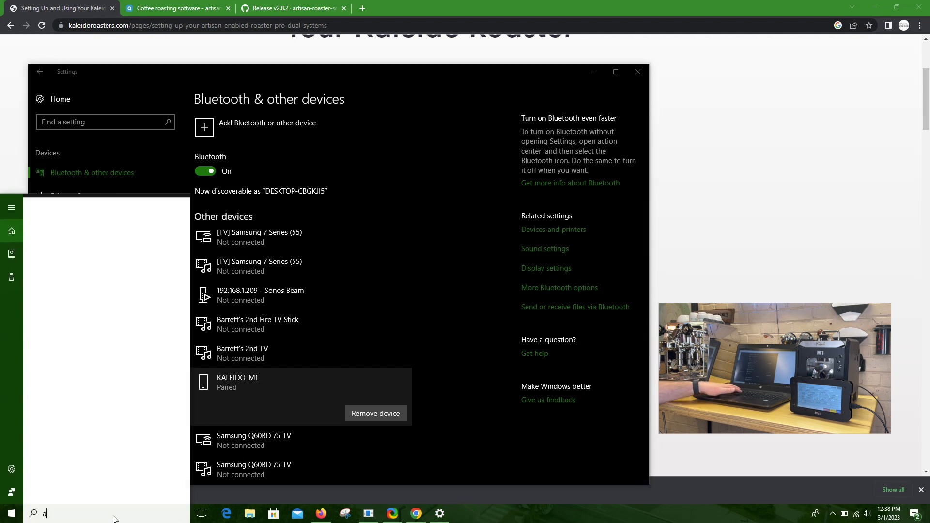
text(rtis)
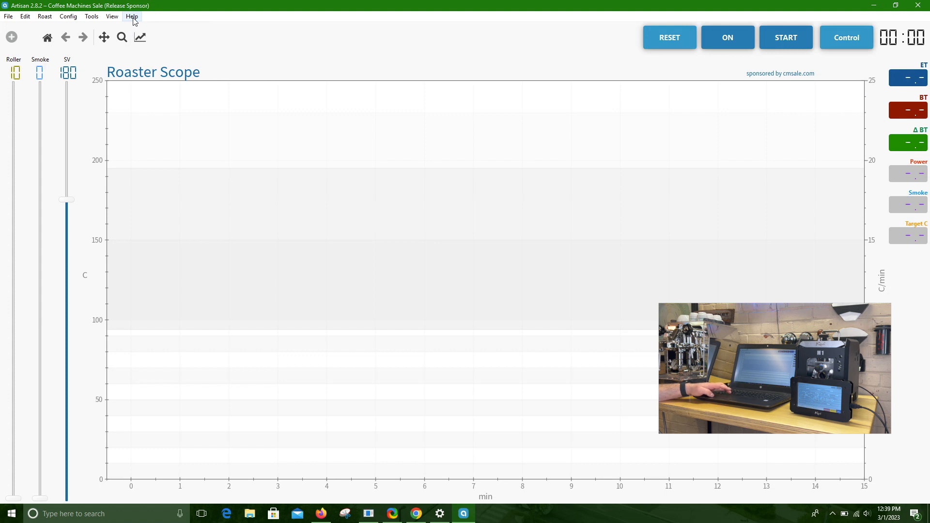
Choose Help > Load Settings... to bring up the settings file chooser.
click(132, 16)
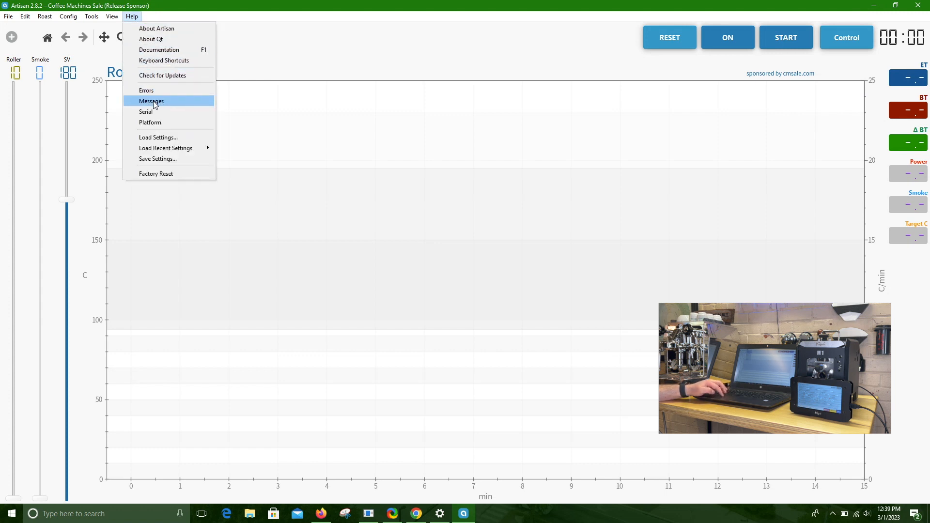
mouse_move(157, 137)
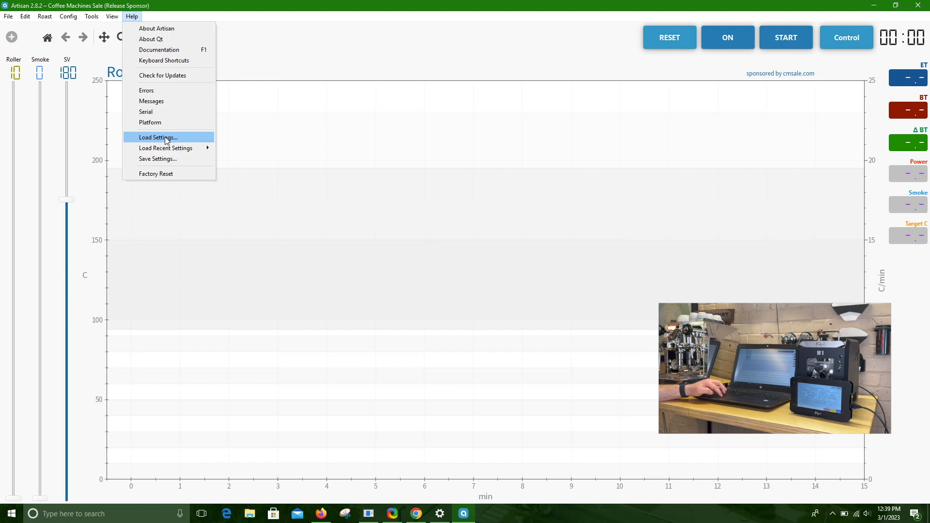
click(157, 137)
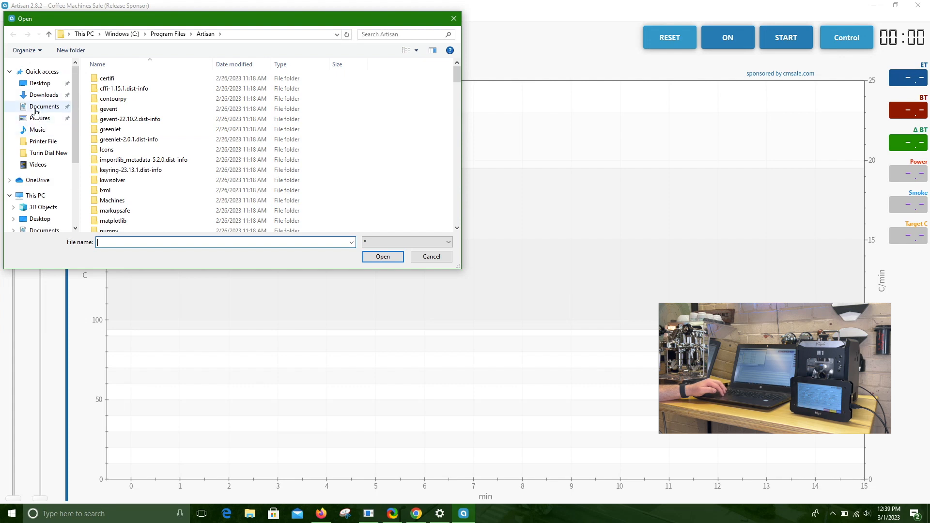
Load 'Artsain_setting_file-M1_Dual_system (2)' from the Downloads folder.
click(43, 95)
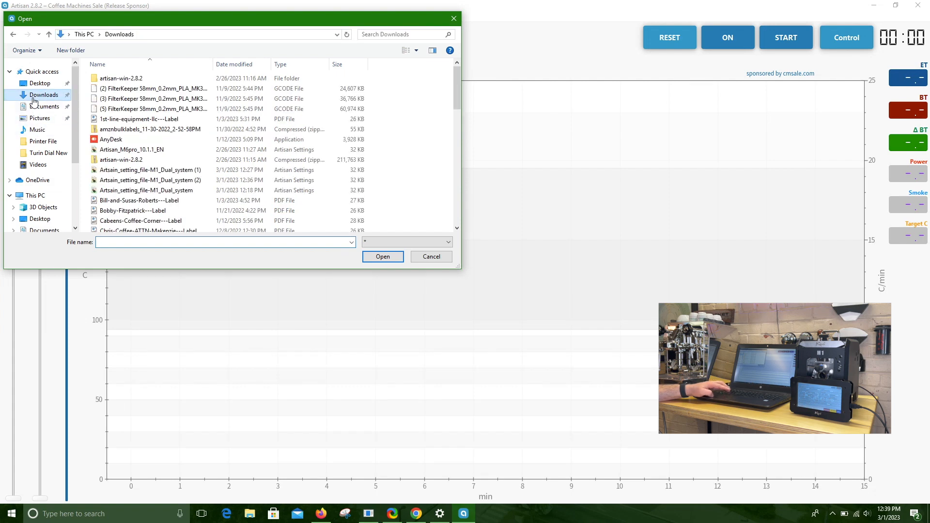
click(150, 180)
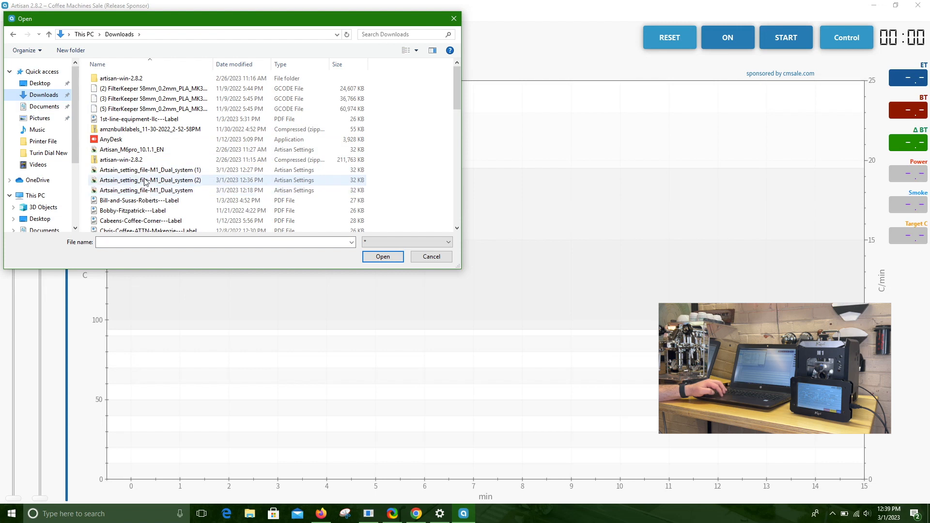
click(150, 180)
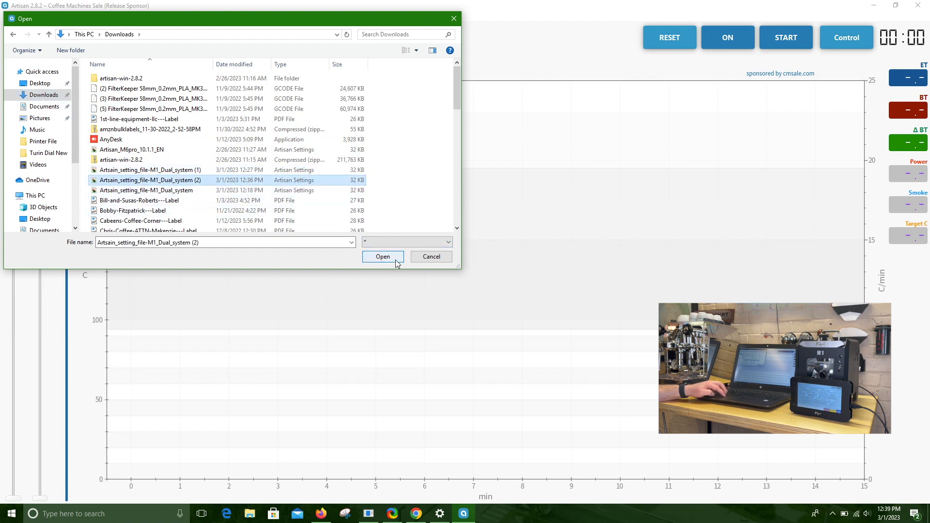
click(382, 256)
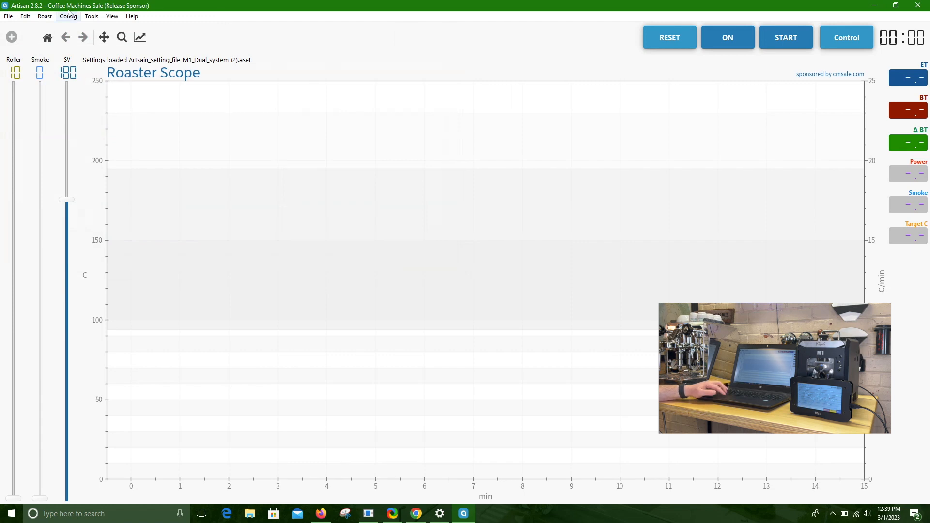
Check Artisan's Comm Port options (COM3, COM4), then reopen Windows Bluetooth settings.
click(68, 16)
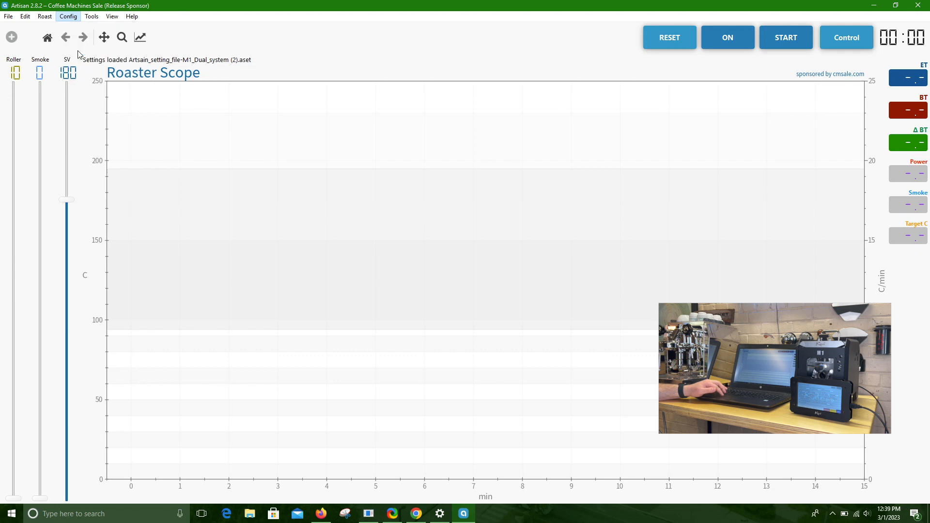
click(68, 16)
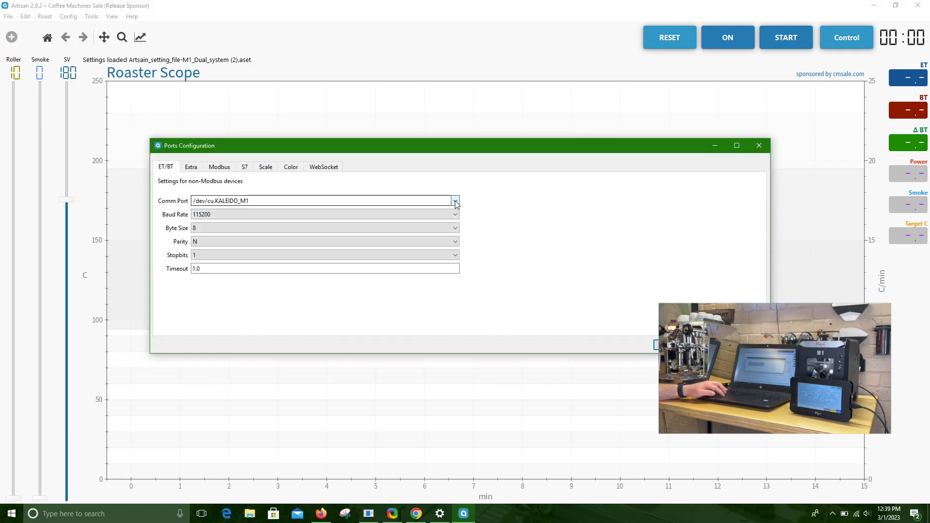
click(455, 200)
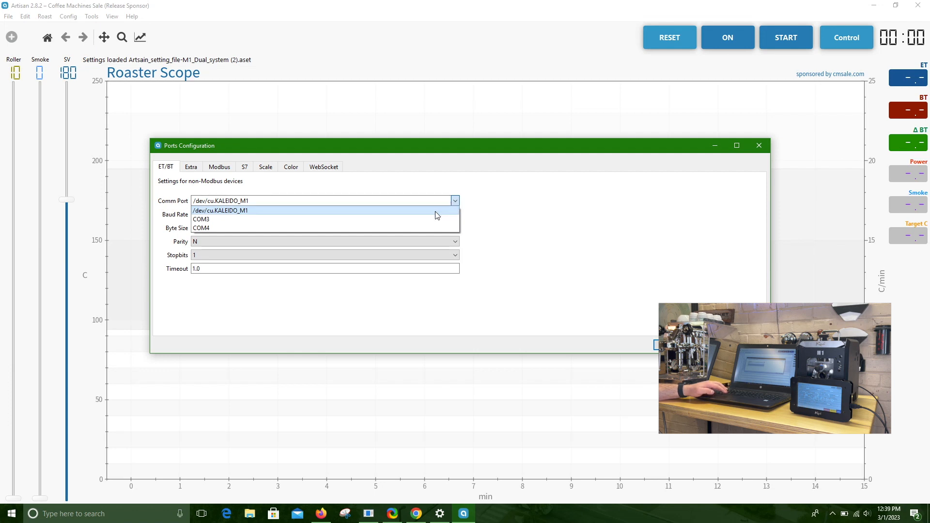
click(201, 228)
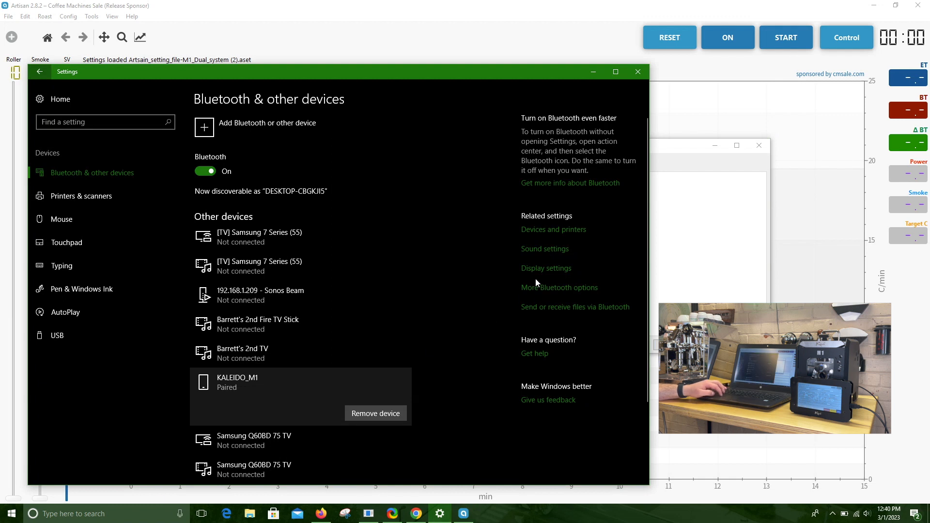
Open More Bluetooth options and view the COM Ports tab for KALEIDO_M1.
click(559, 288)
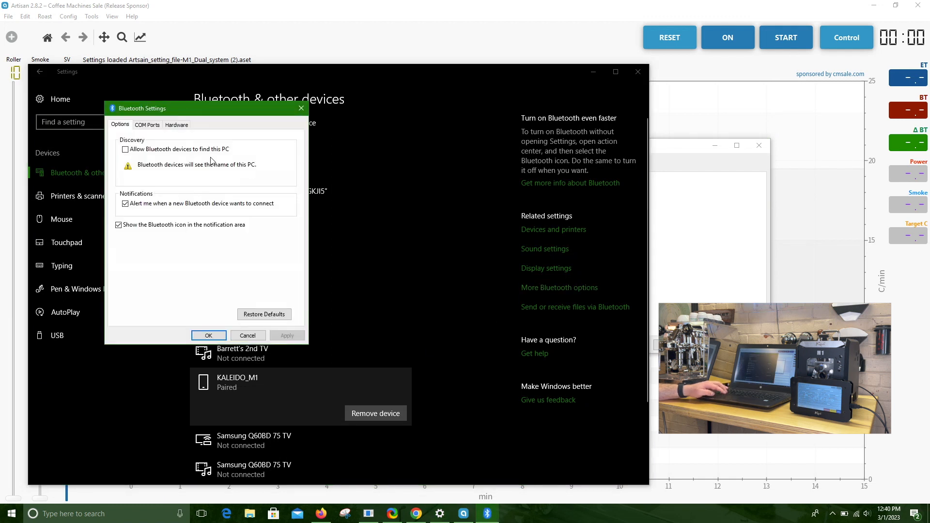
click(146, 124)
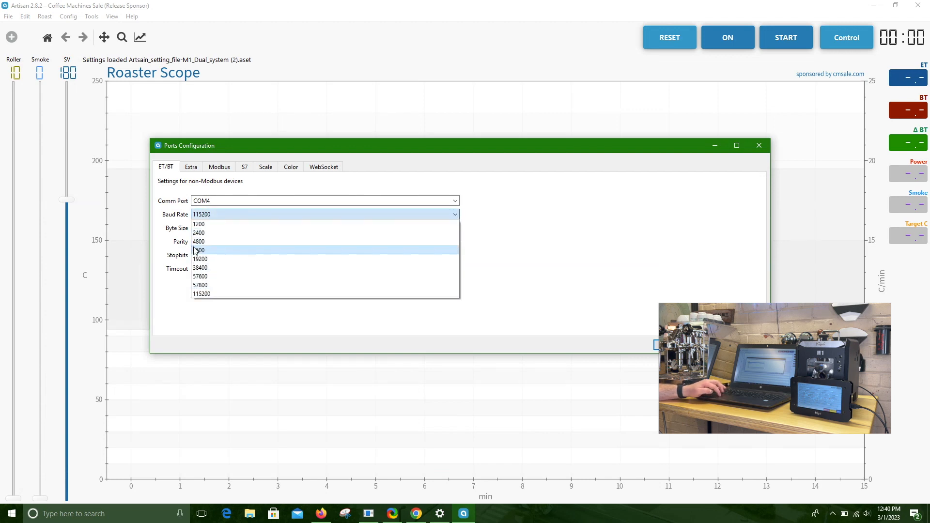
Set the Artisan serial port to COM4 at 9600 baud and save it.
click(199, 250)
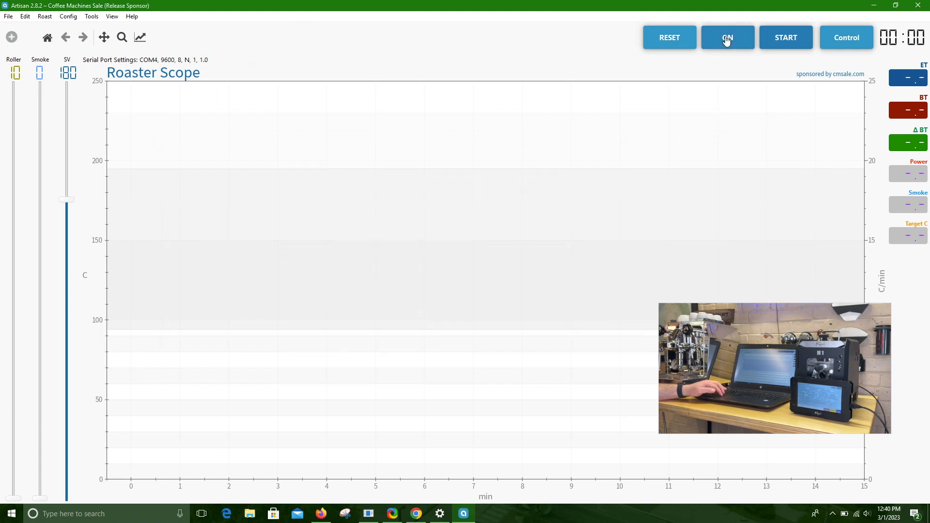
Start monitoring the roaster and show live ET 22.8 / BT 22.5 with the control buttons.
click(669, 37)
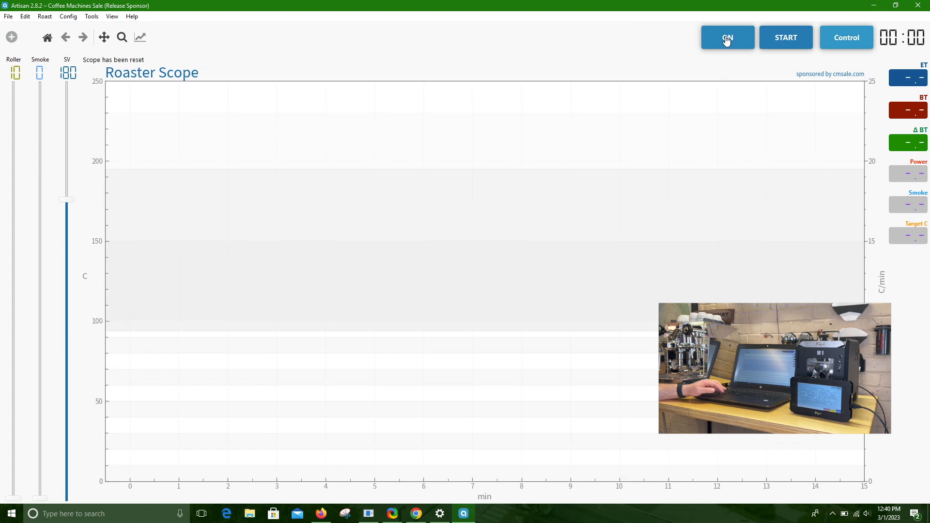
click(726, 38)
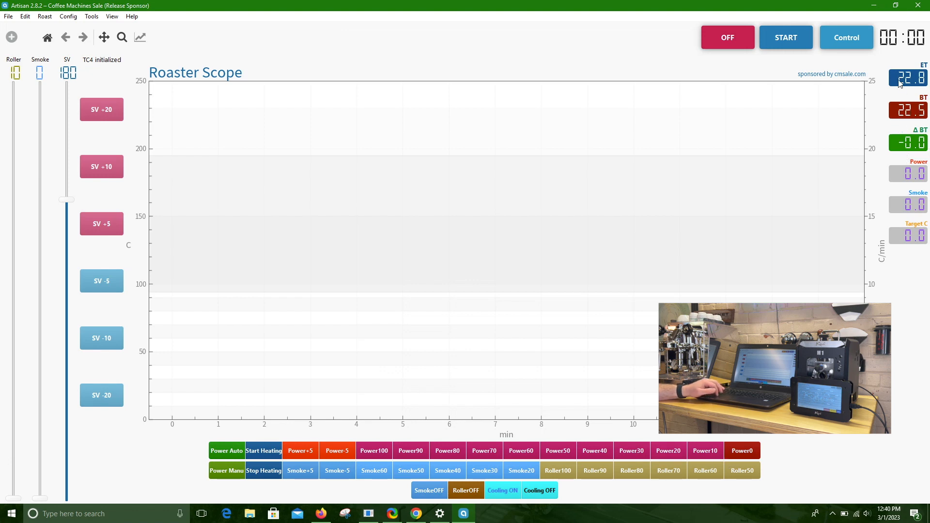
mouse_move(913, 110)
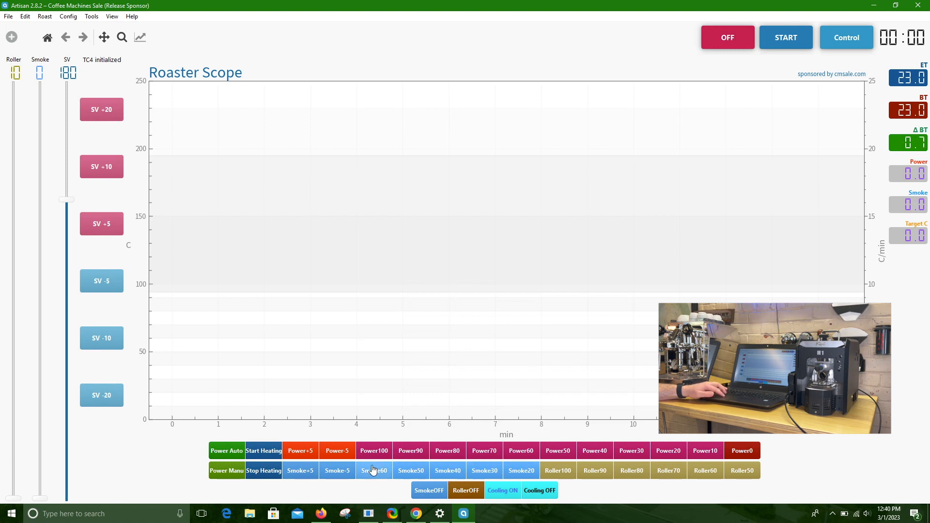
Test the roaster: smoke fan at 60, then 20, and roller at 100.
click(373, 470)
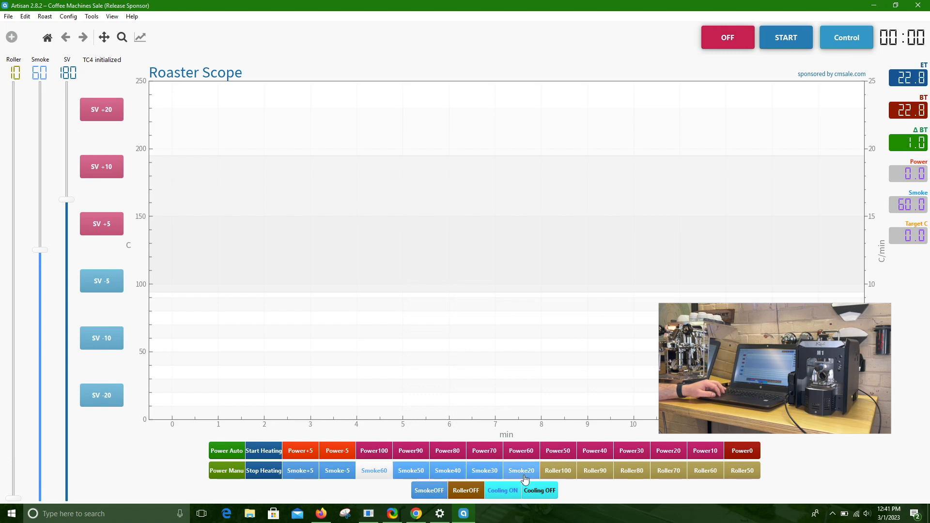
click(521, 470)
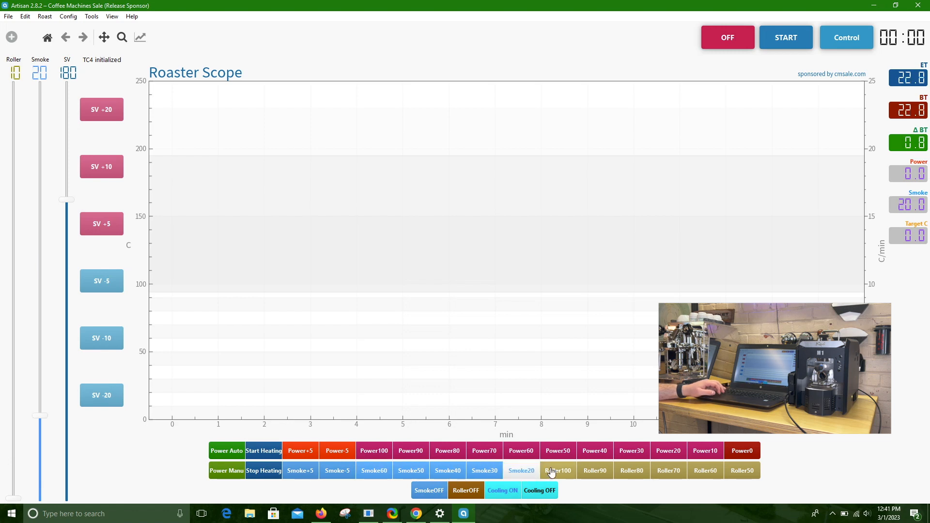
click(558, 470)
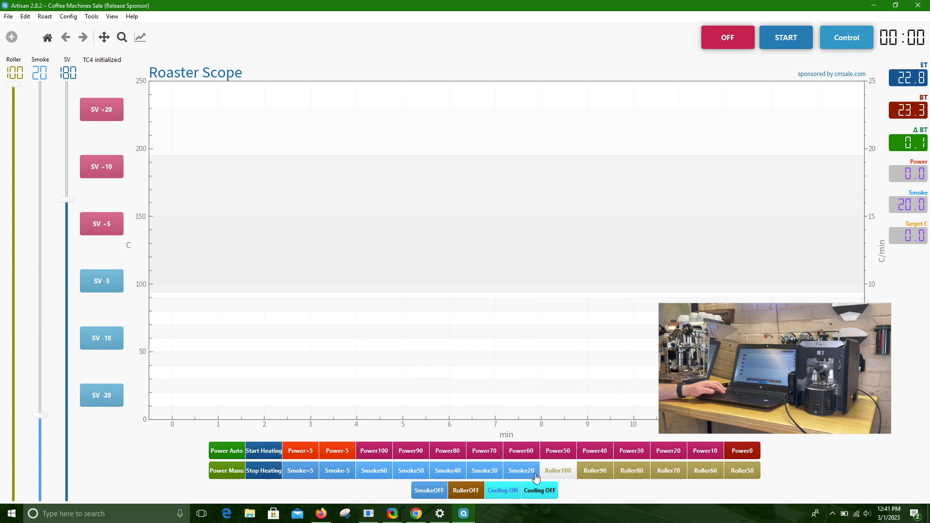
mouse_move(502, 491)
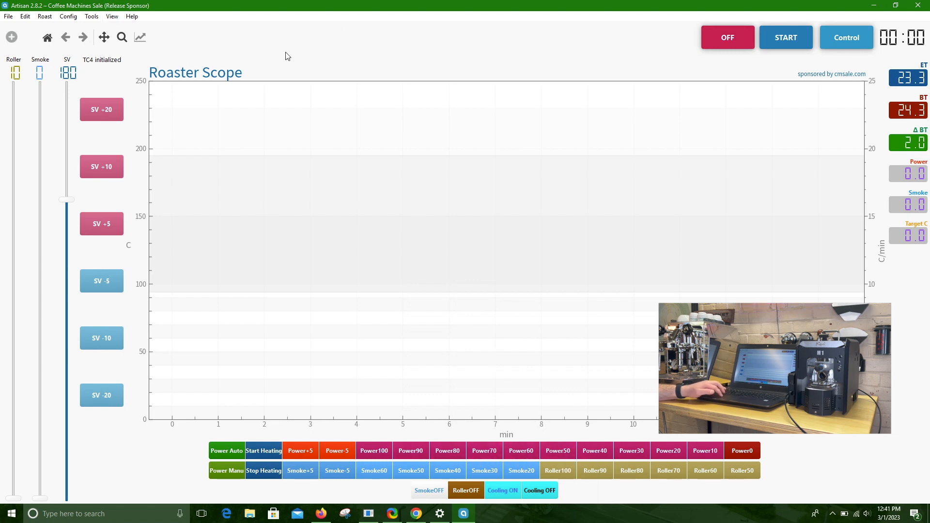
mouse_move(111, 16)
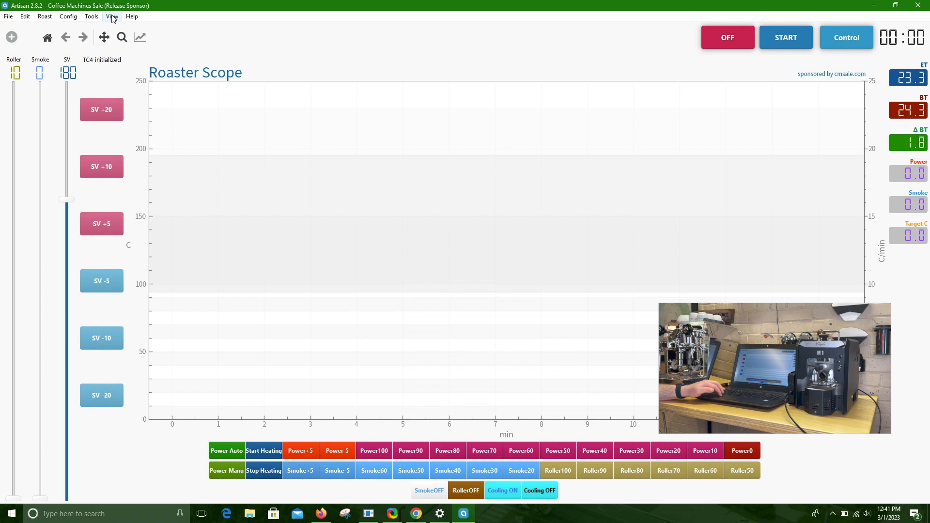
Open Roast > Background and start loading a background profile file.
click(91, 16)
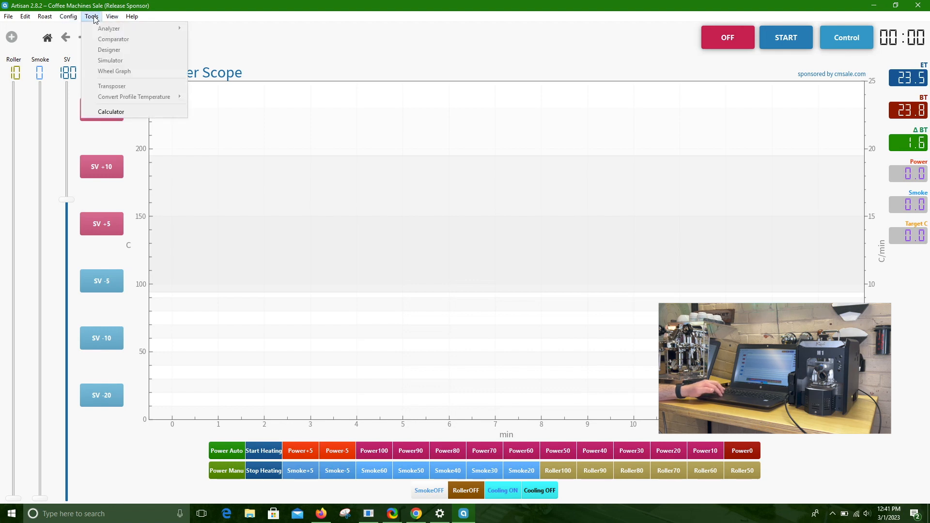
click(44, 16)
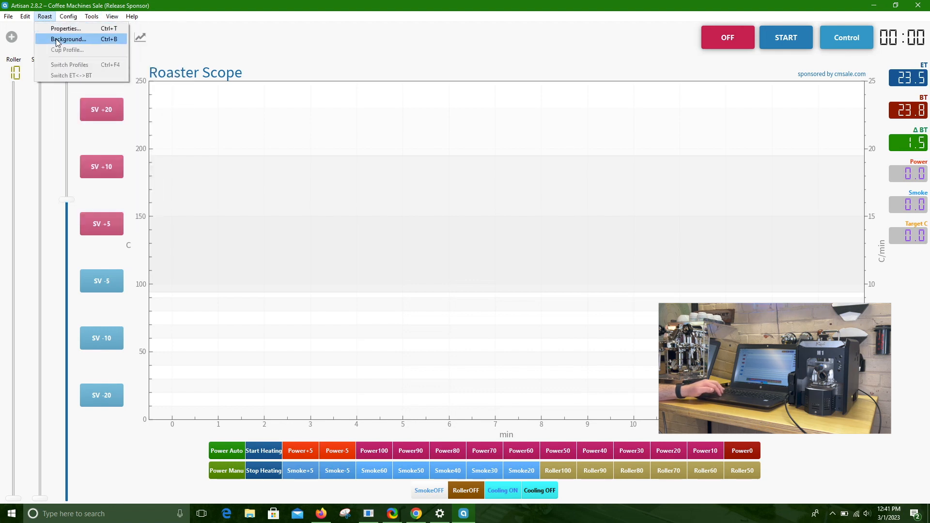
click(69, 39)
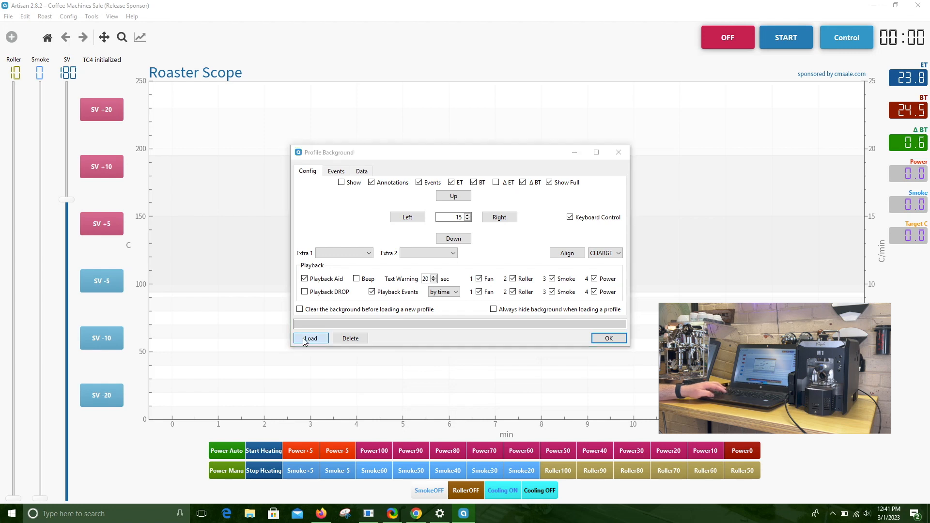
click(310, 338)
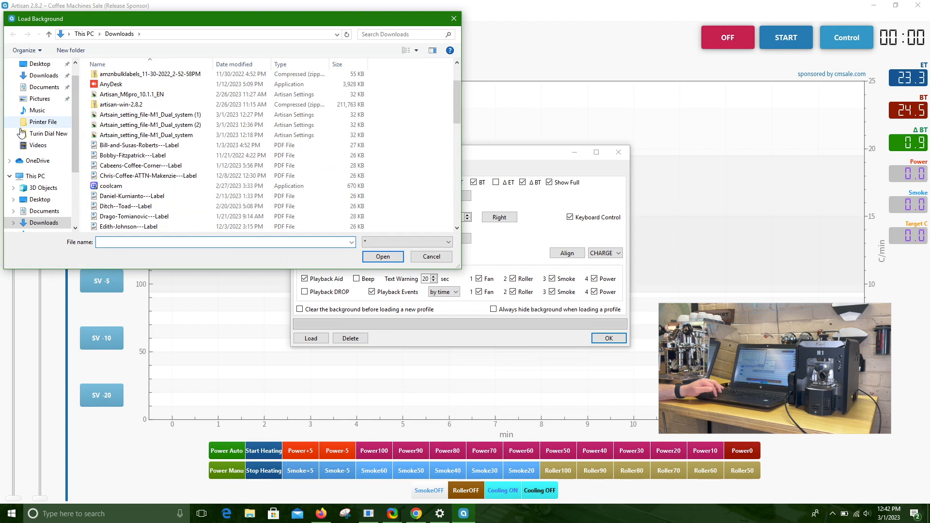
Load Trial-Espresso-Roast_Brazil from the Desktop folder as the background profile.
click(39, 199)
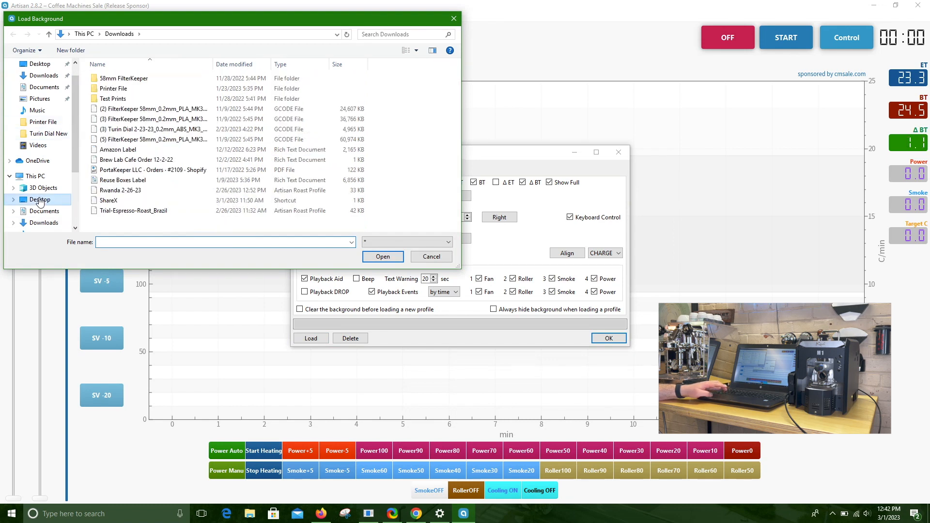
click(39, 199)
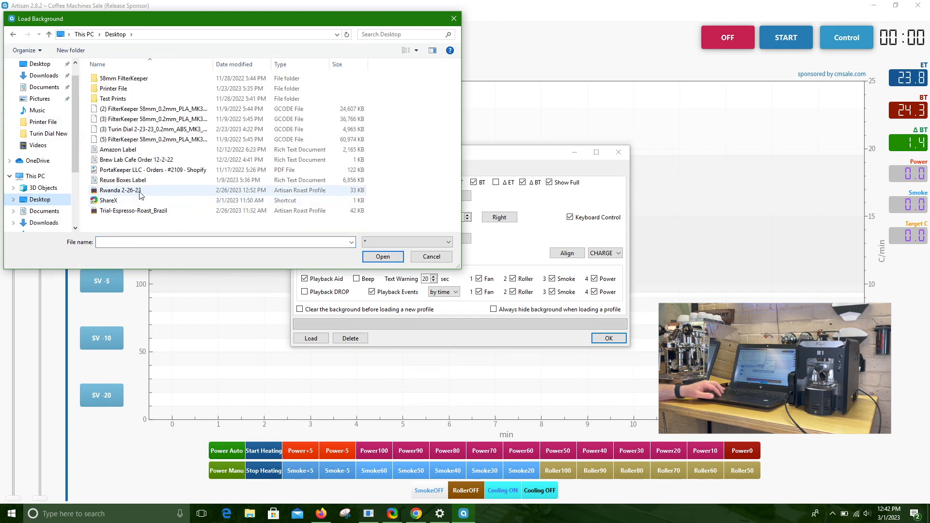
click(133, 210)
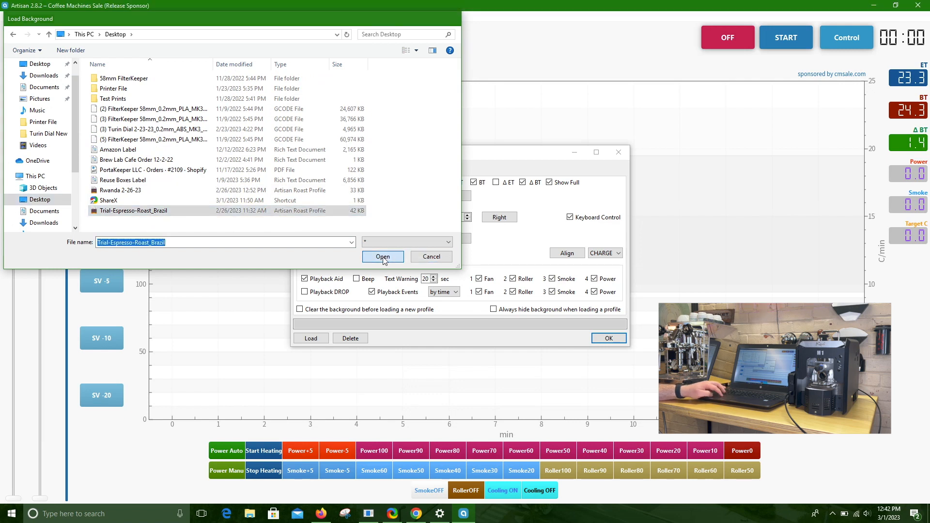
click(382, 256)
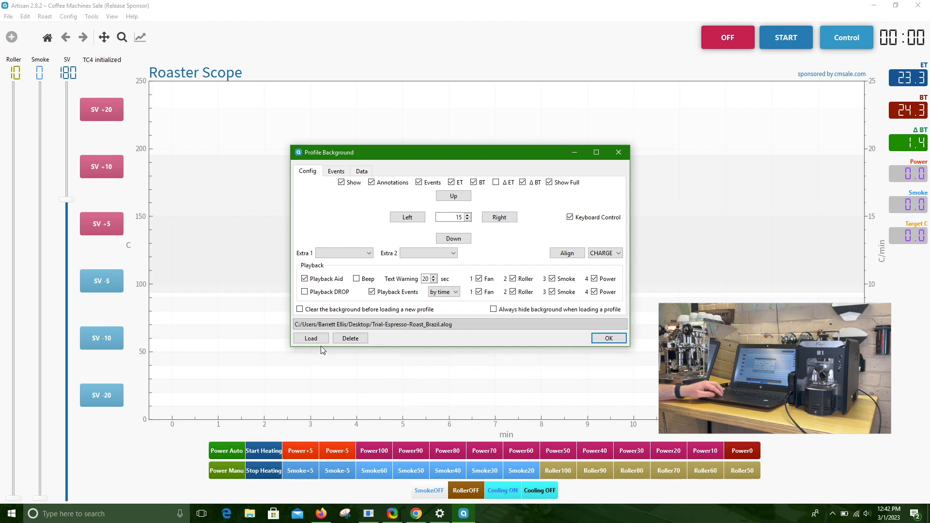
Close the Profile Background dialog so the Brazil curves display on the graph.
click(310, 338)
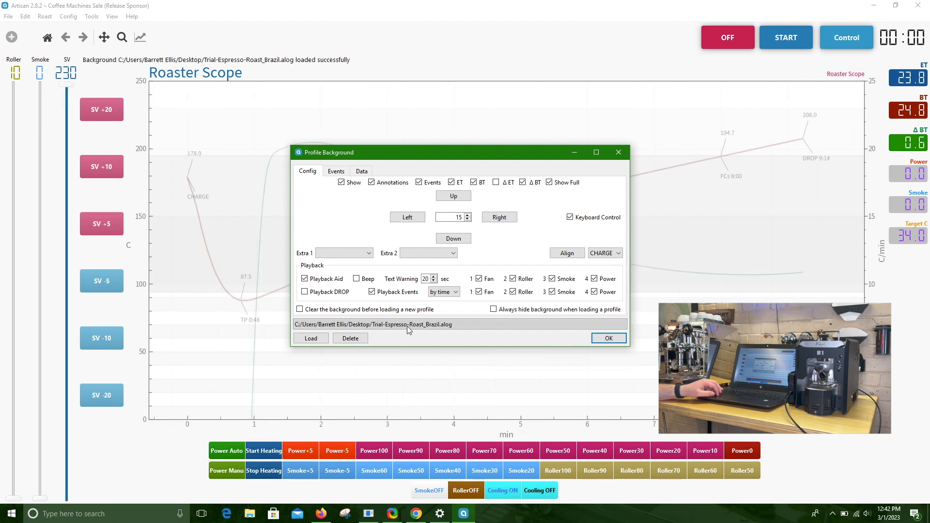
click(607, 338)
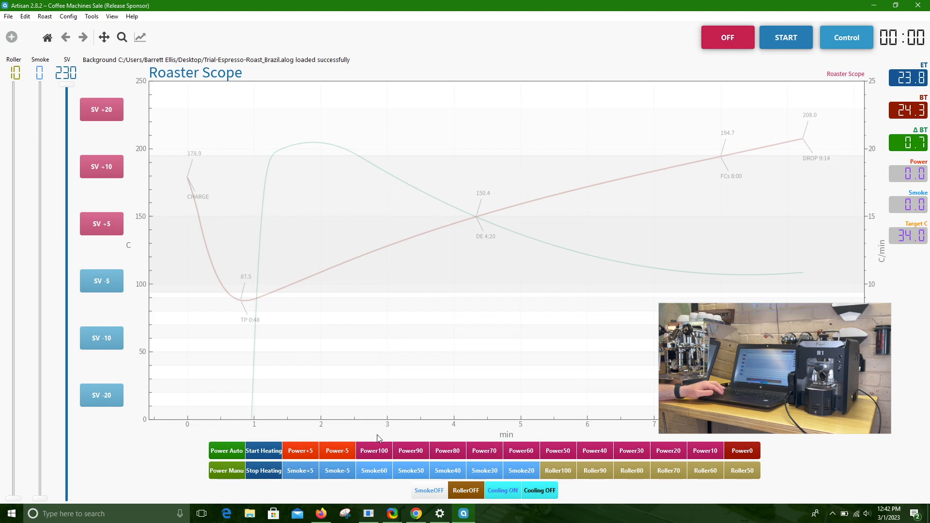
mouse_move(374, 451)
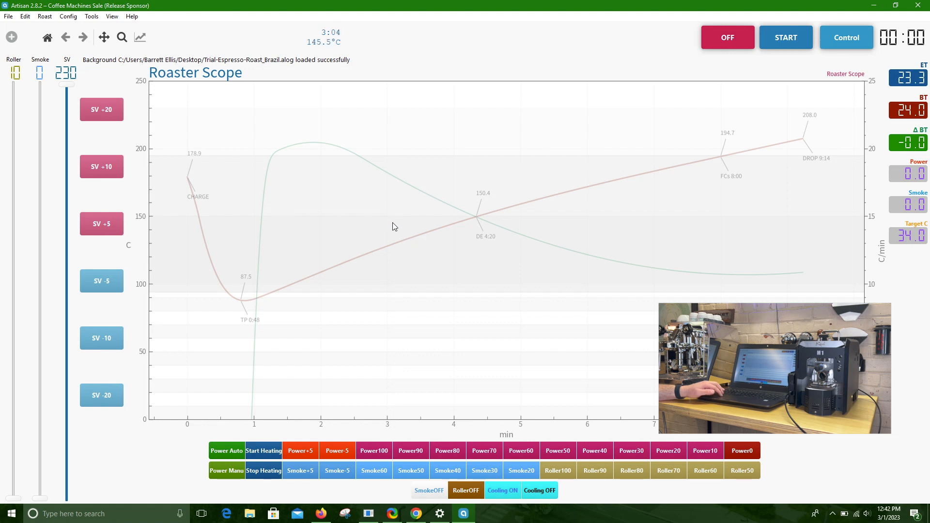
mouse_move(380, 215)
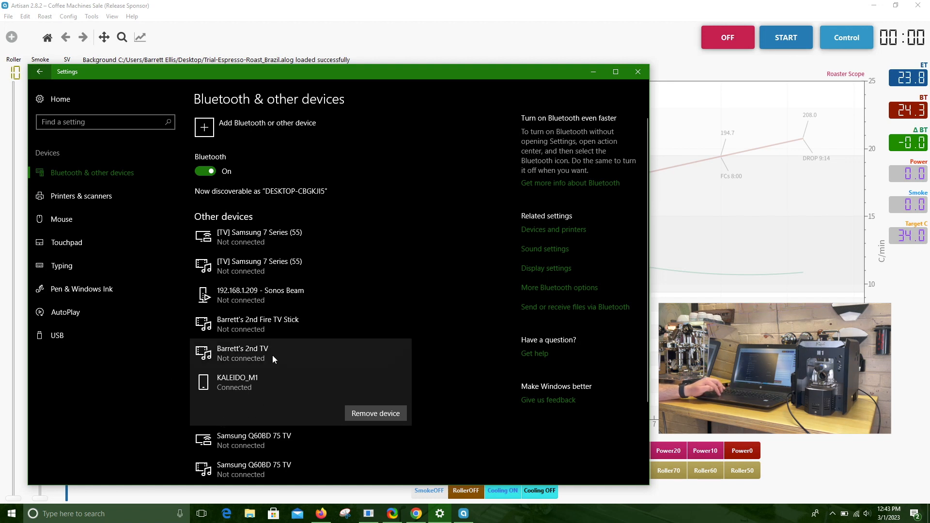
Close Windows Settings after confirming KALEIDO_M1 is connected over Bluetooth.
click(637, 71)
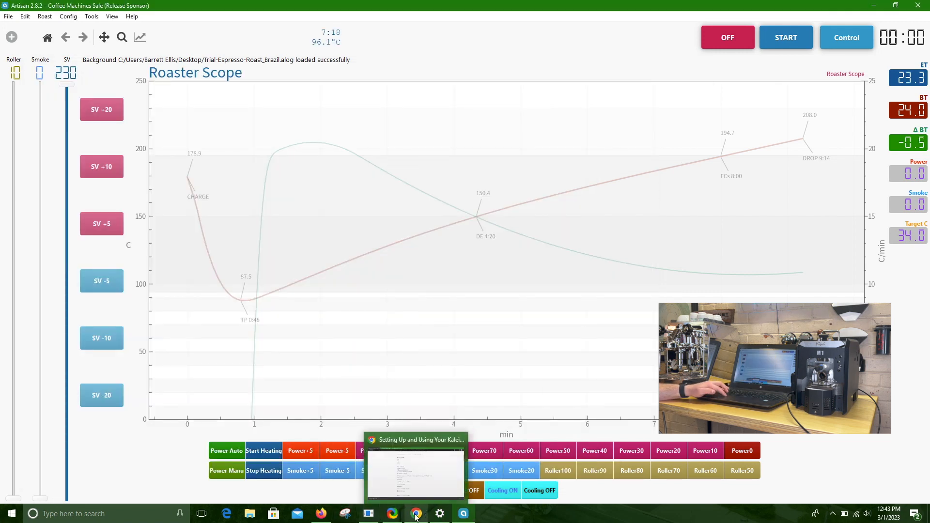
click(414, 513)
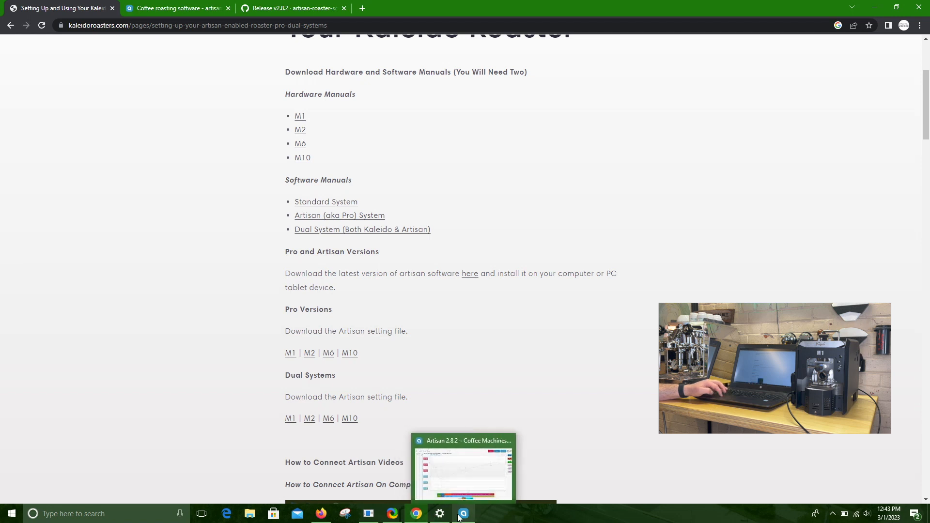
click(464, 513)
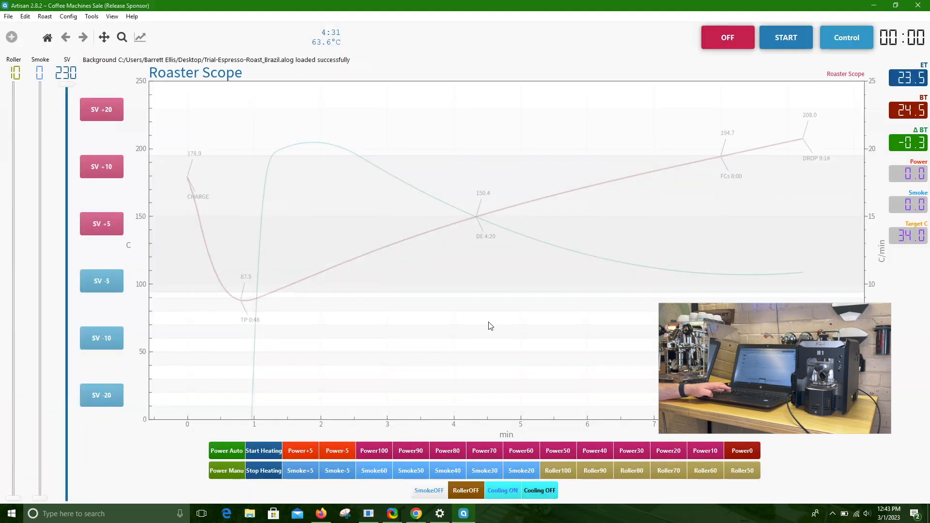